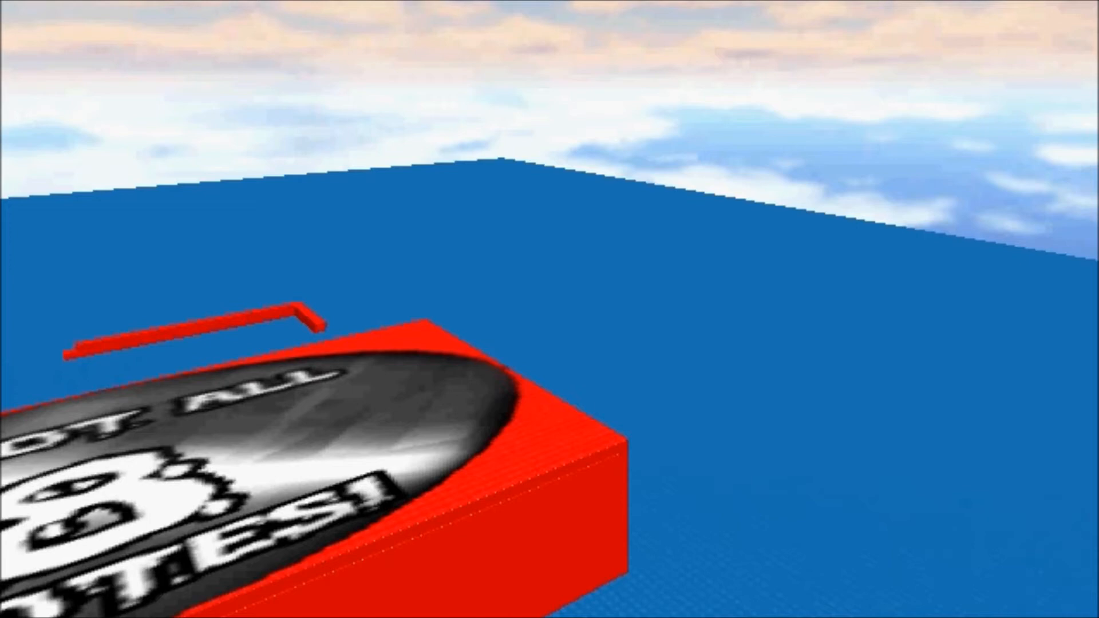
{"action": "mouse_move", "coordinate": [806, 106]}
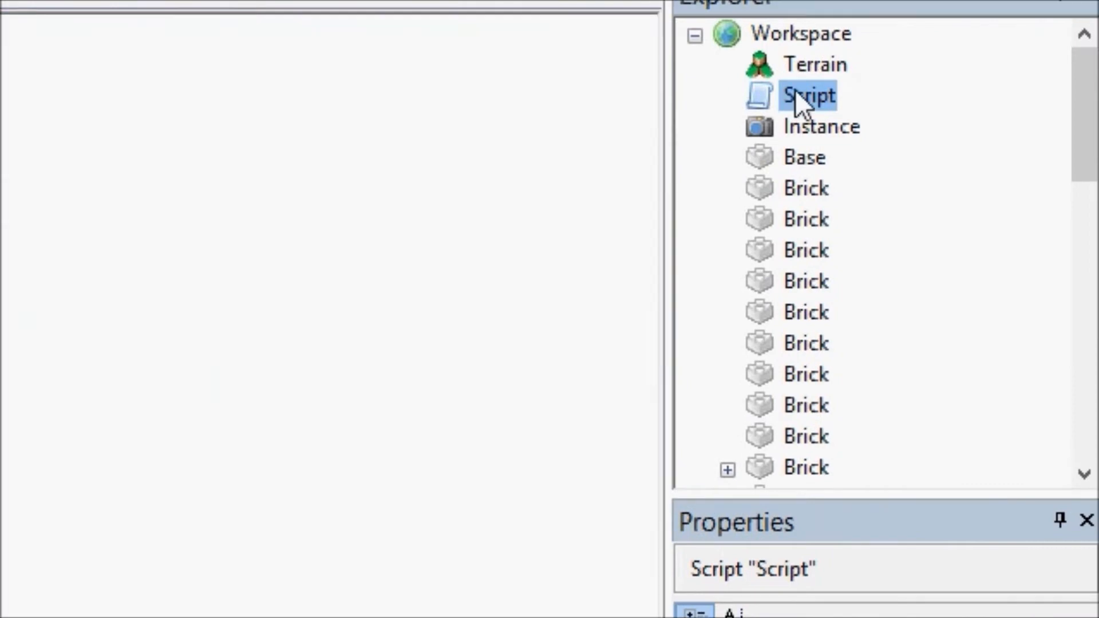
Open Script from the Explorer and place the caret just after the word local.
{"action": "double_click", "coordinate": [807, 95]}
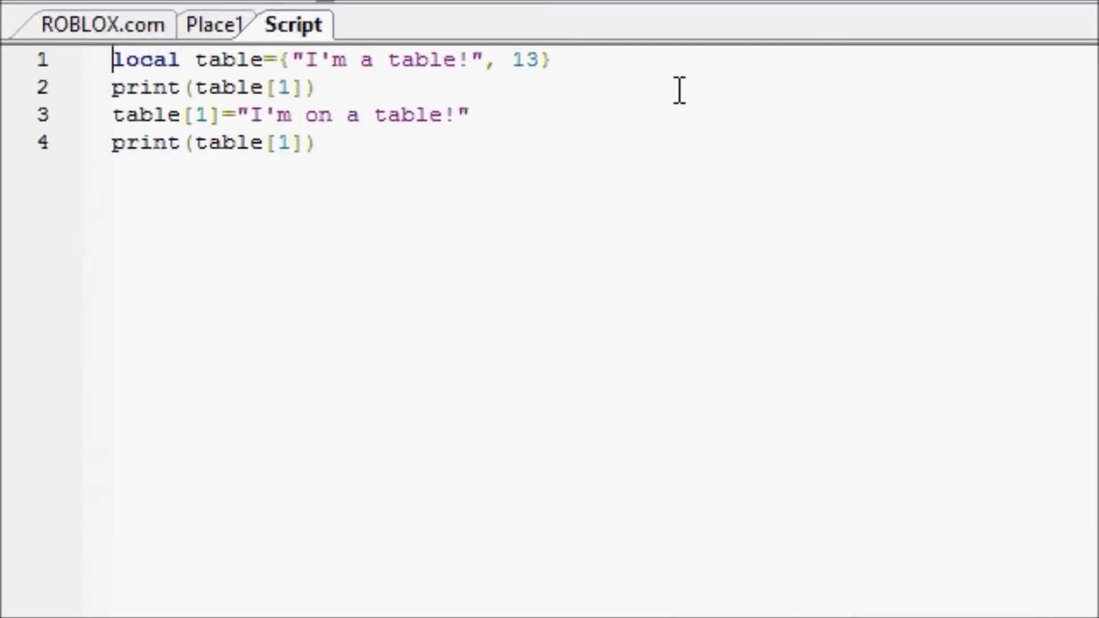
{"action": "left_click", "coordinate": [469, 114]}
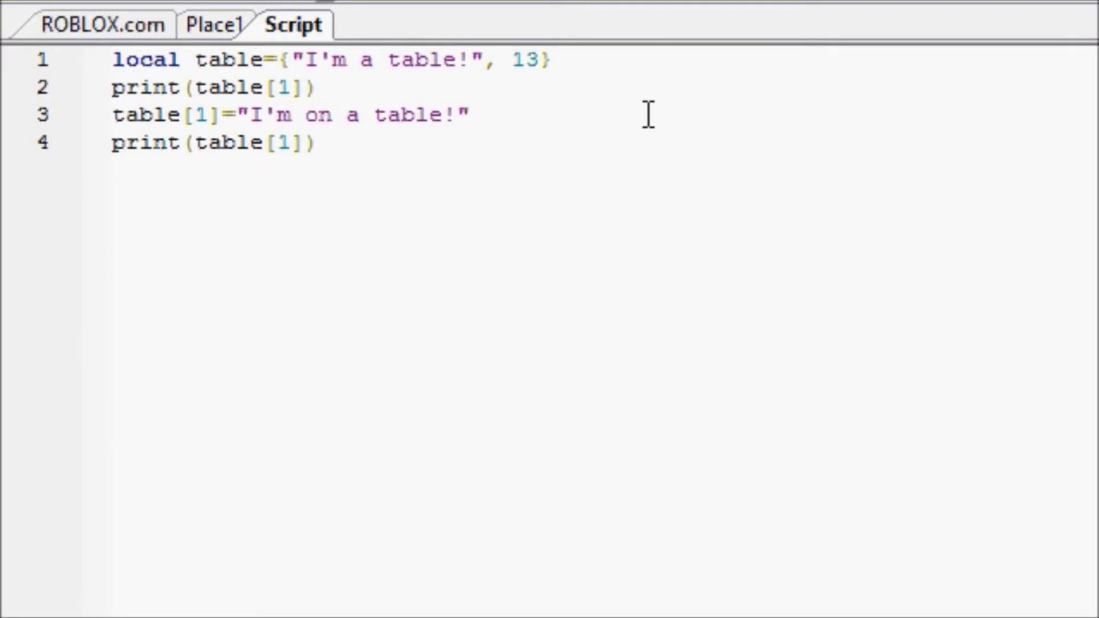
{"action": "left_click", "coordinate": [470, 115]}
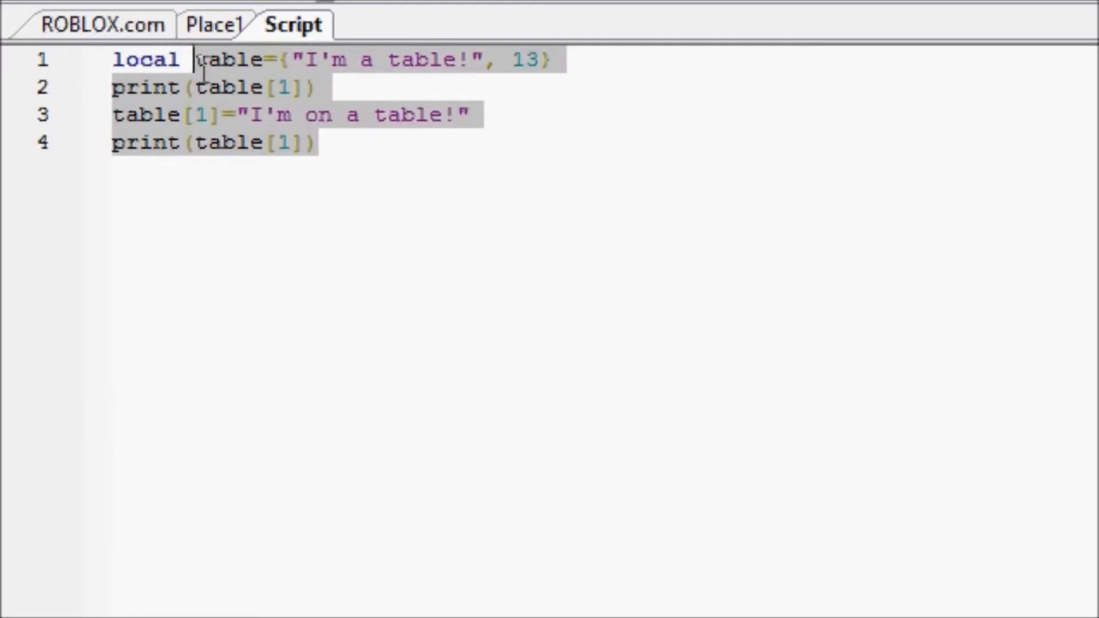
Replace the table example with local string="Hello world!" and a print string line, then return to the place view.
{"action": "key", "text": "Delete"}
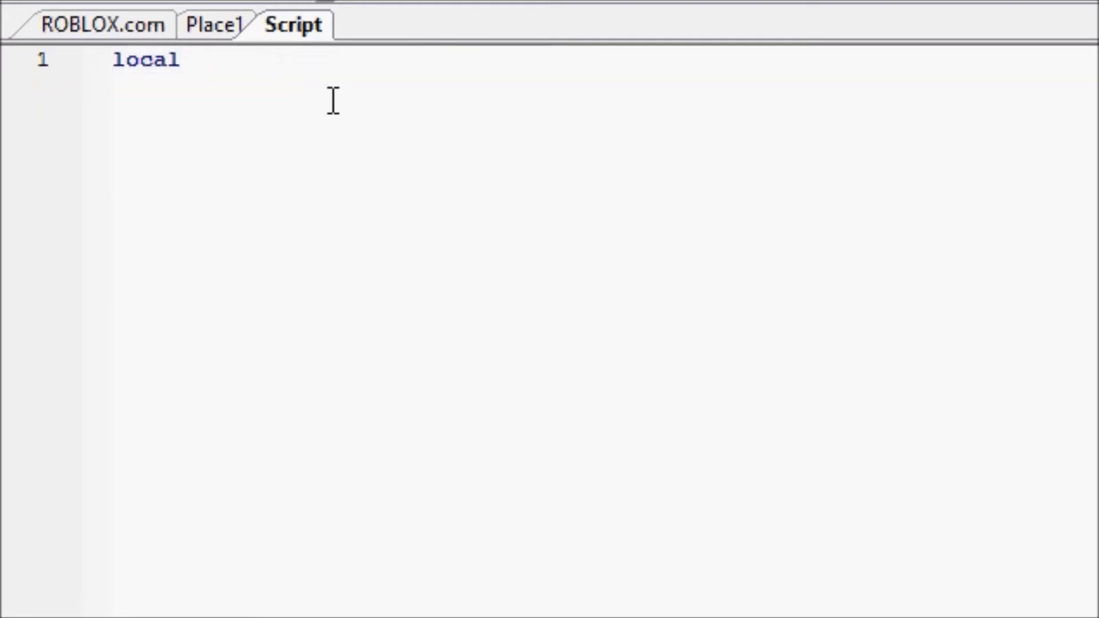
{"action": "type", "text": "string="}
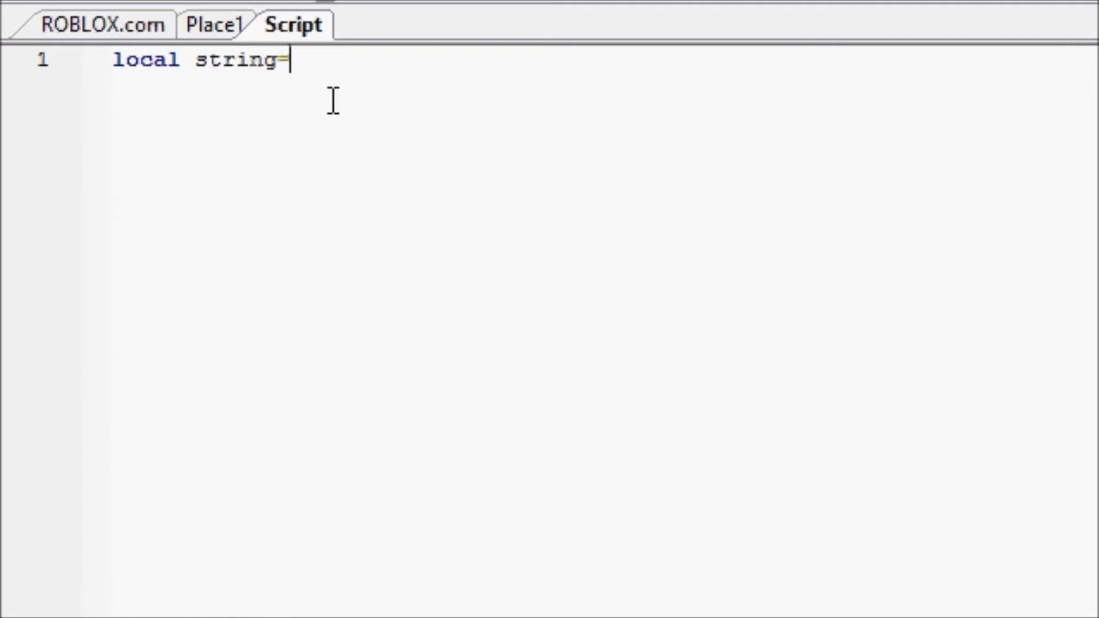
{"action": "type", "text": "\""}
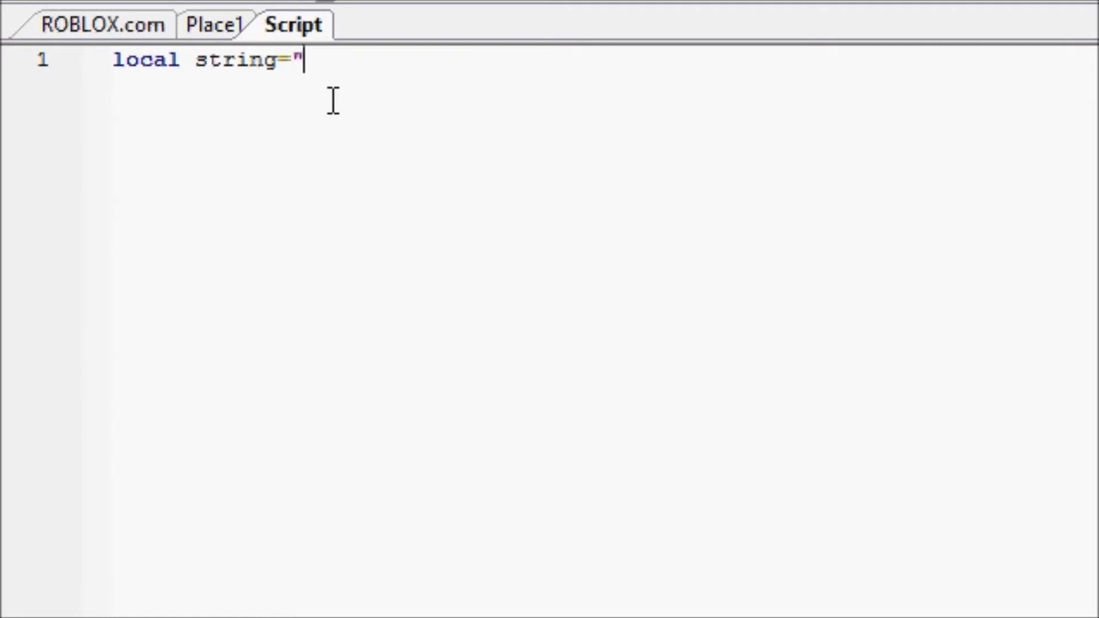
{"action": "type", "text": "Hello,"}
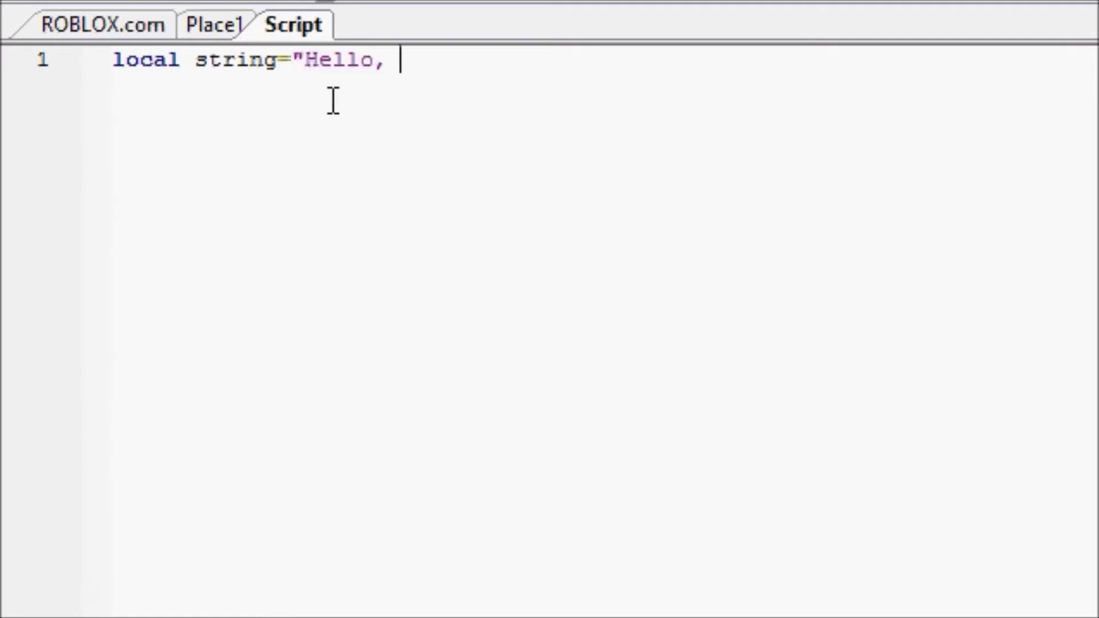
{"action": "type", "text": "world!"}
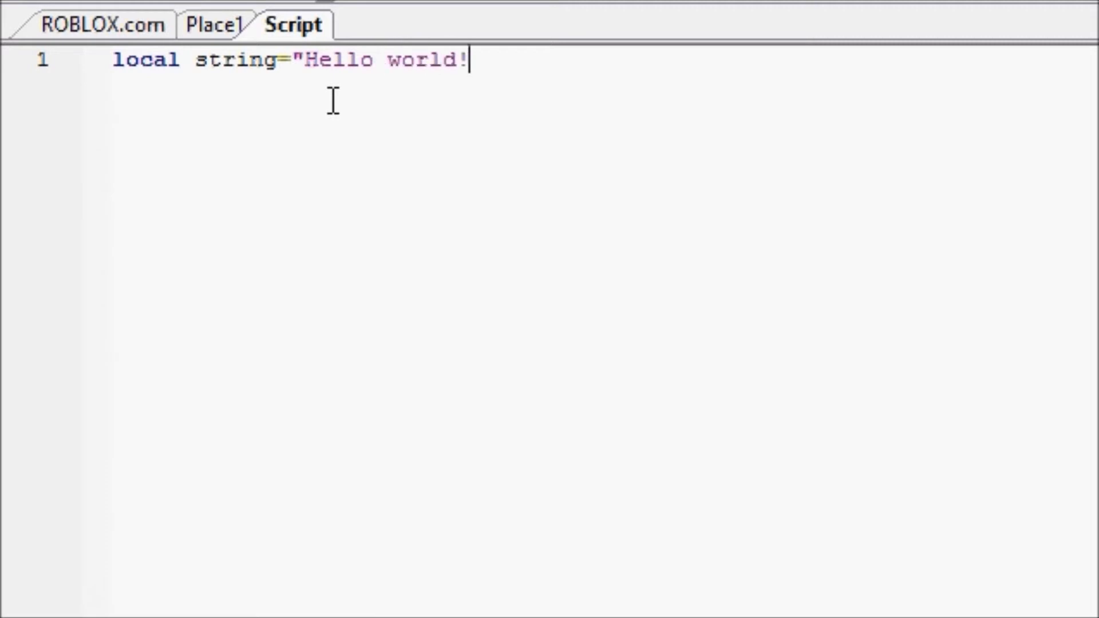
{"action": "type", "text": "\""}
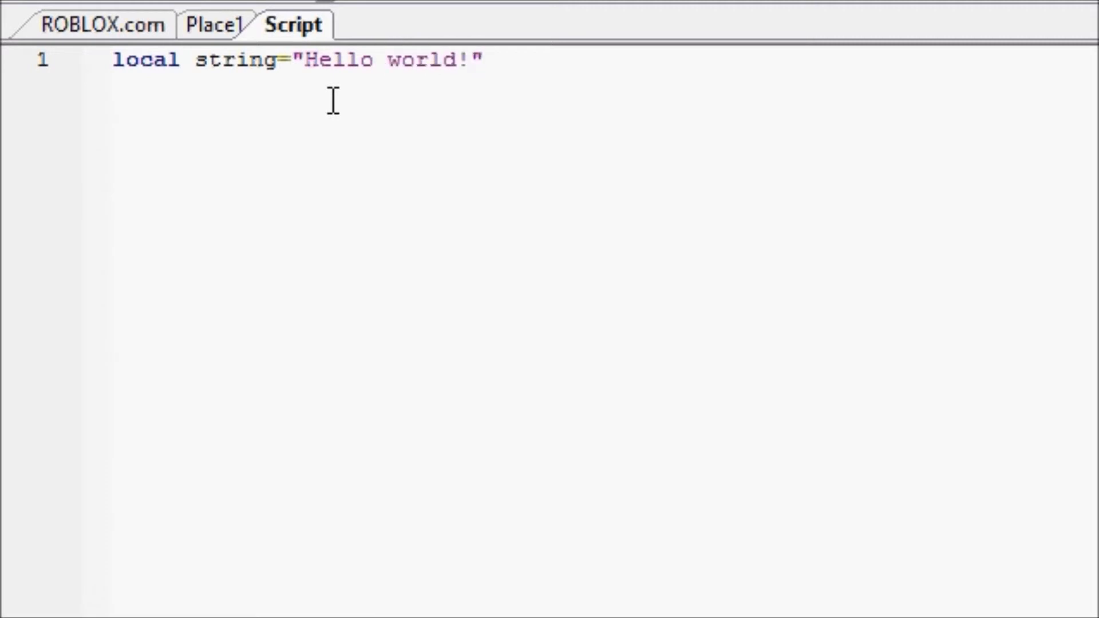
{"action": "type", "text": "jp"}
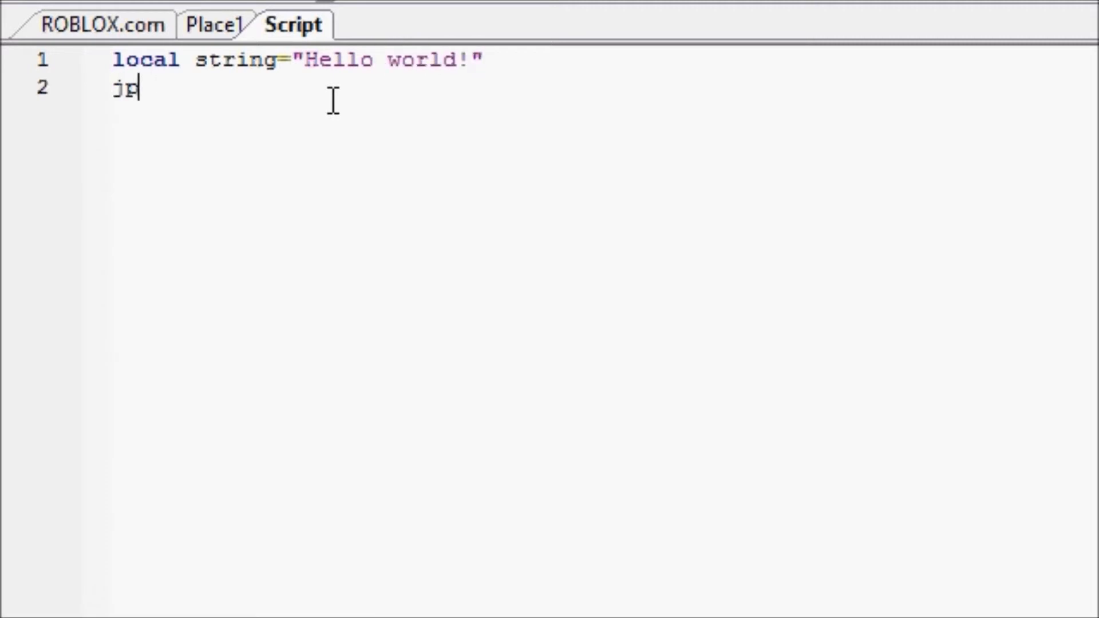
{"action": "type", "text": "print string"}
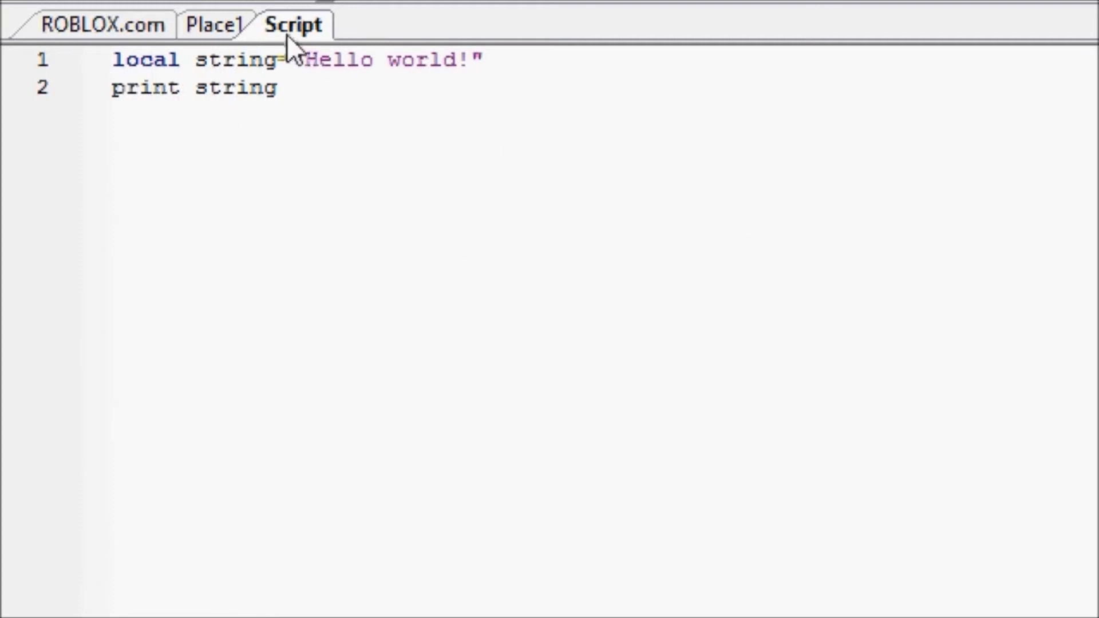
{"action": "left_click", "coordinate": [608, 39]}
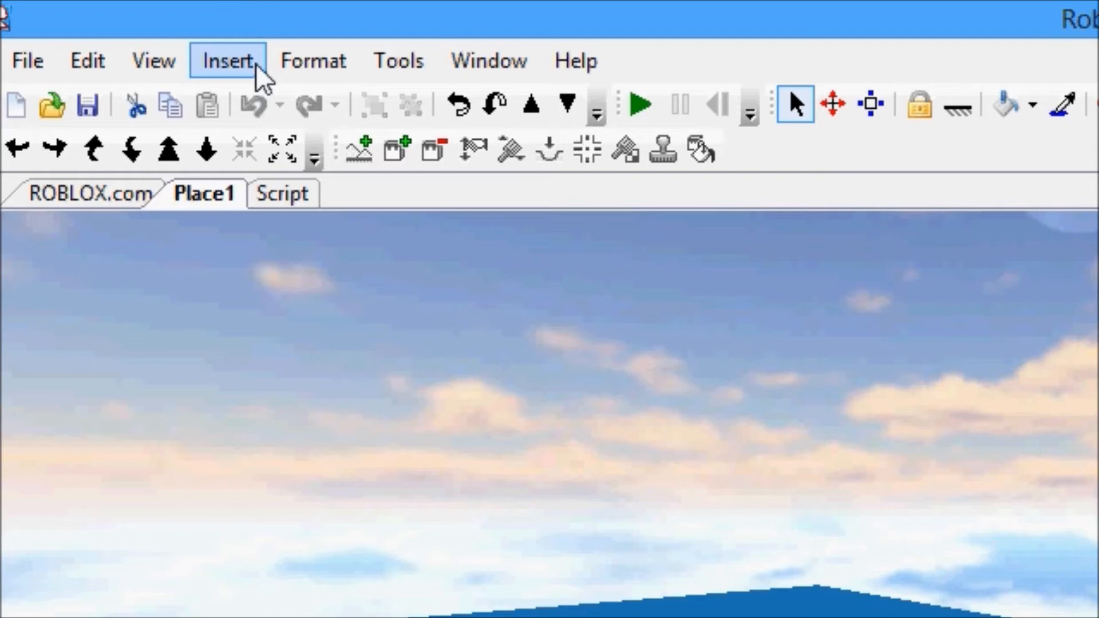
{"action": "mouse_move", "coordinate": [498, 36]}
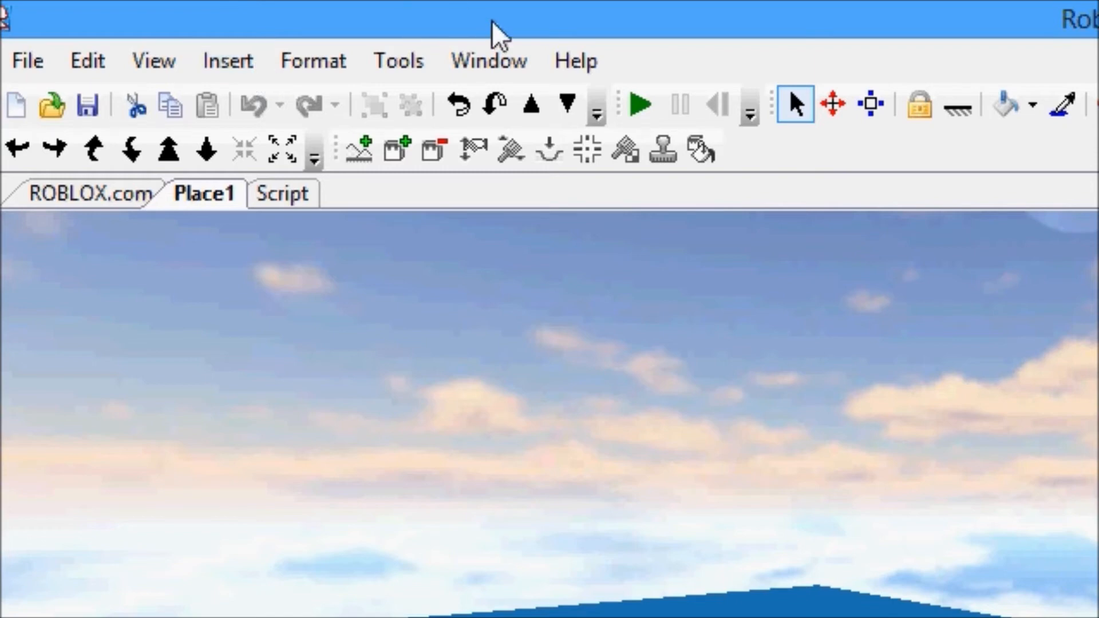
Browse the Format and View menus and show the Explorer and Properties panels.
{"action": "left_click", "coordinate": [313, 61]}
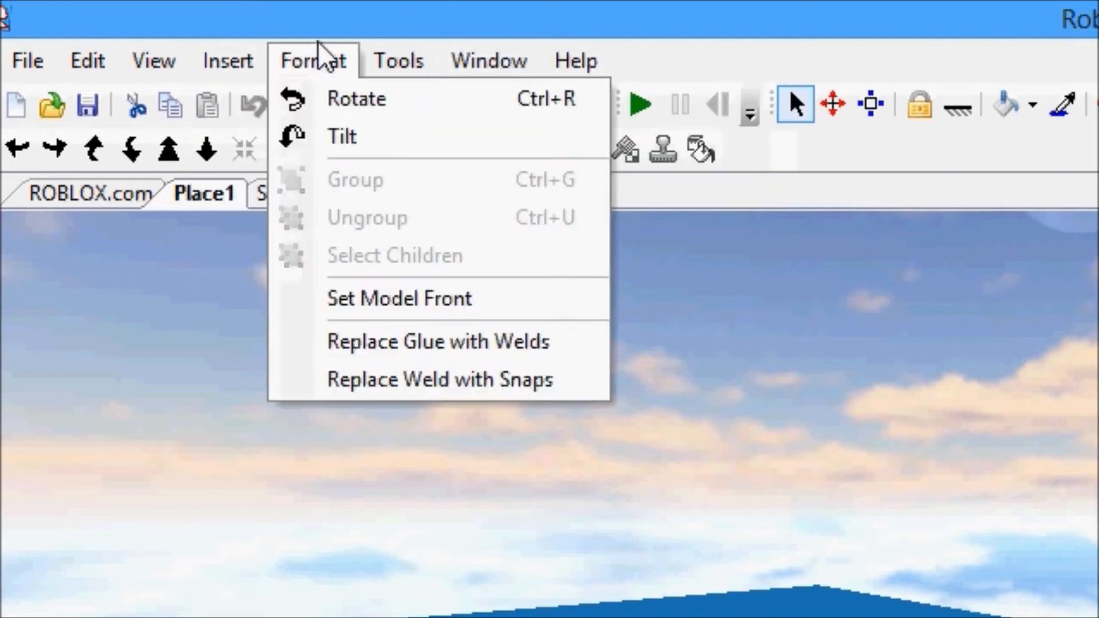
{"action": "left_click", "coordinate": [153, 60]}
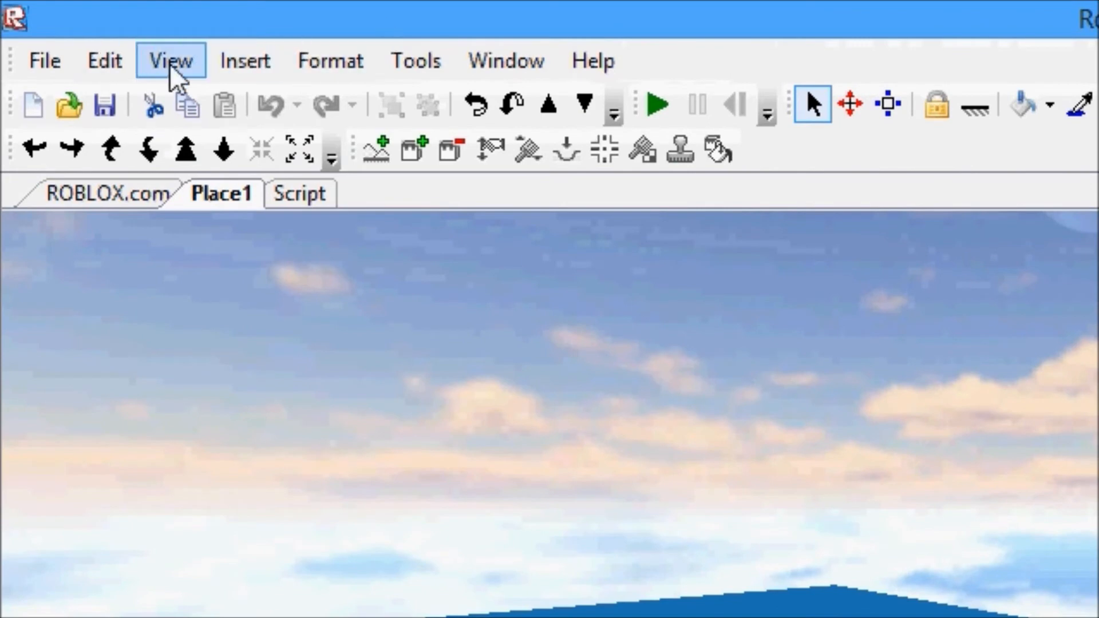
{"action": "left_click", "coordinate": [171, 61]}
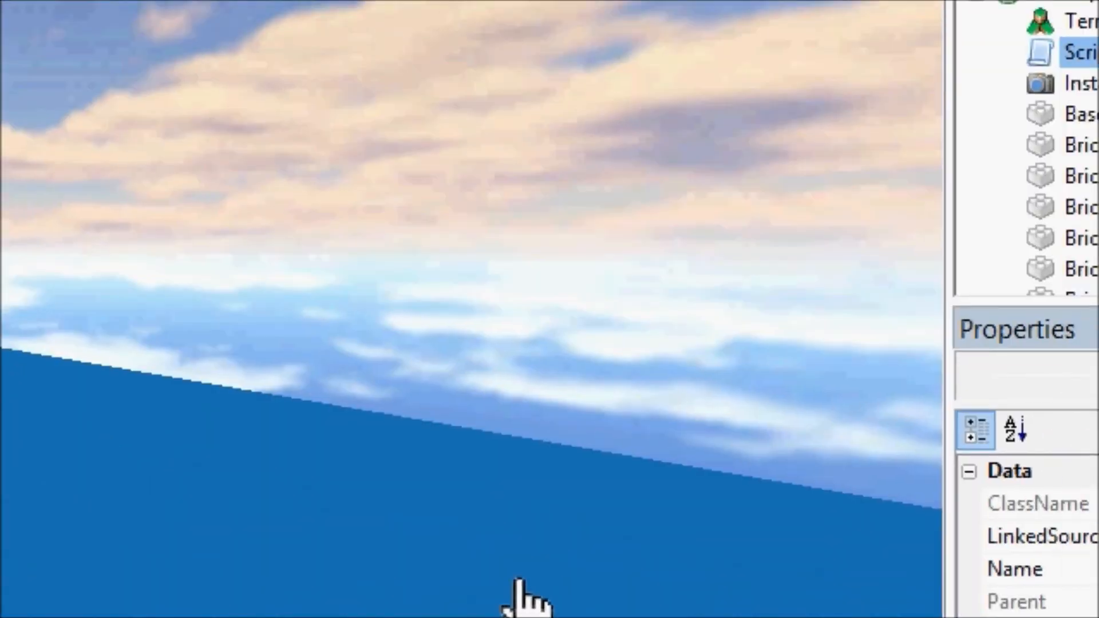
{"action": "mouse_move", "coordinate": [554, 561]}
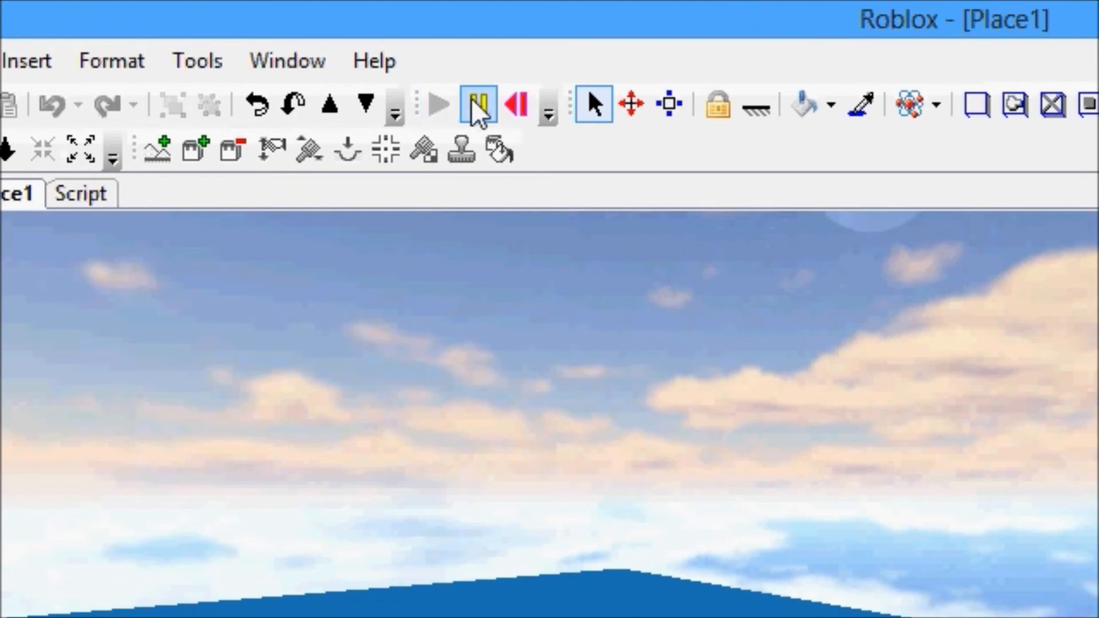
Pause the running simulation and reopen Script in the editor.
{"action": "left_click", "coordinate": [438, 104]}
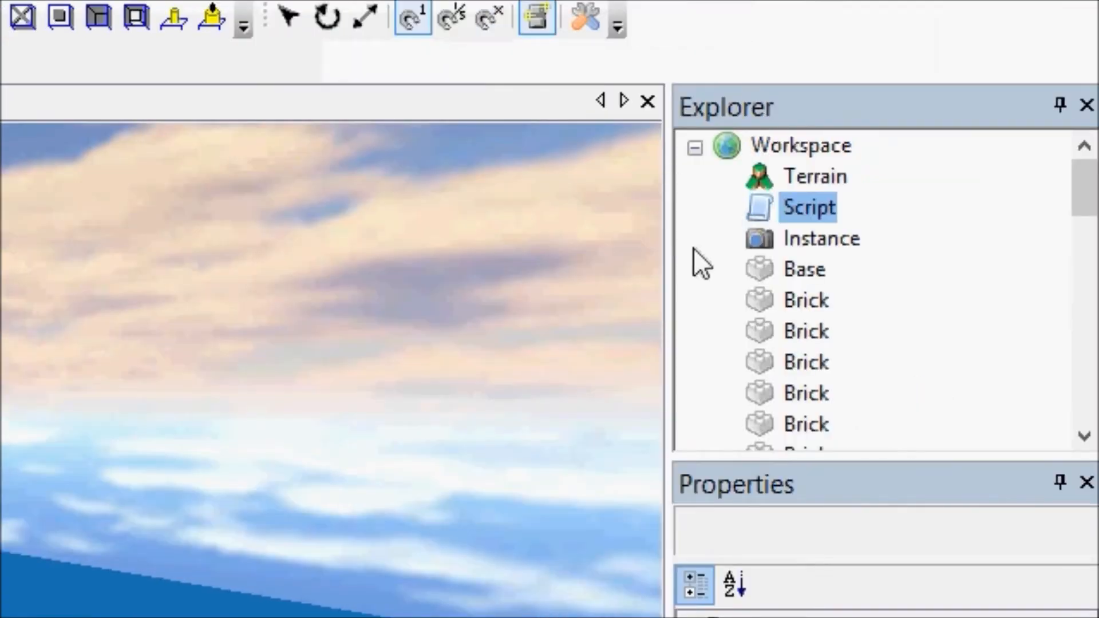
{"action": "double_click", "coordinate": [807, 207]}
{"action": "type", "text": "print(string"}
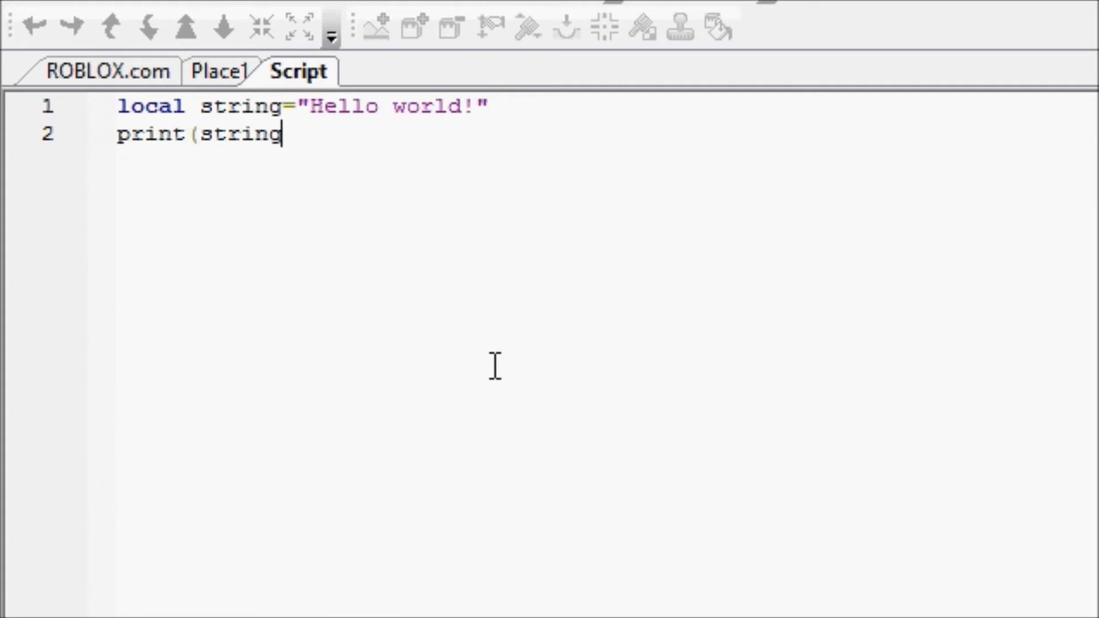
Edit line 2 into the parenthesised call print(string).
{"action": "left_click", "coordinate": [224, 71]}
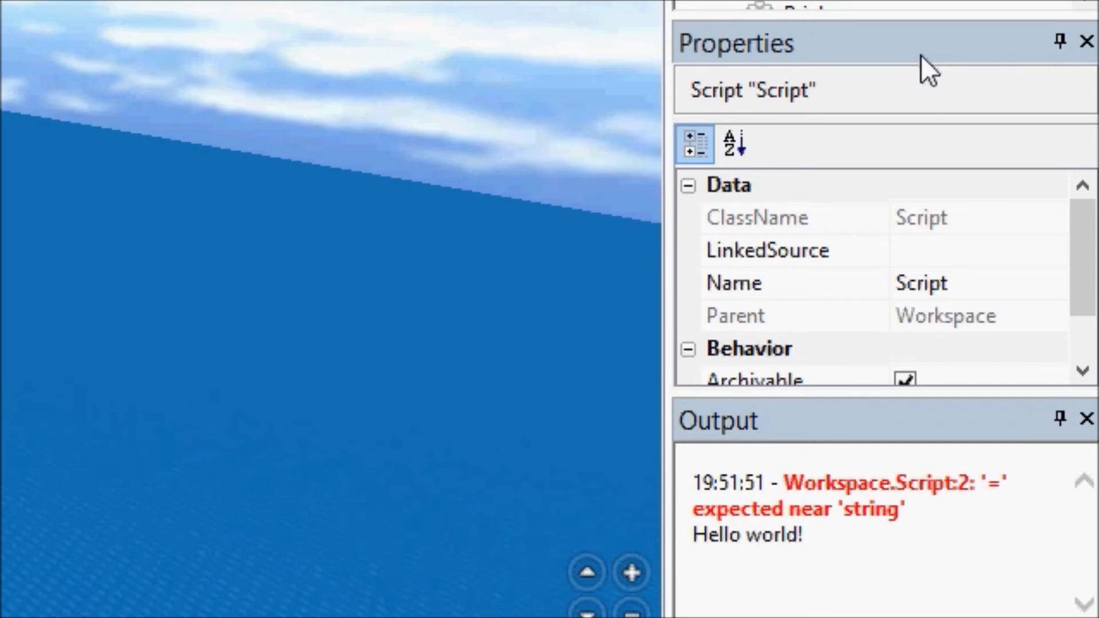
Select the printed Hello world! line in the Output window.
{"action": "double_click", "coordinate": [746, 535]}
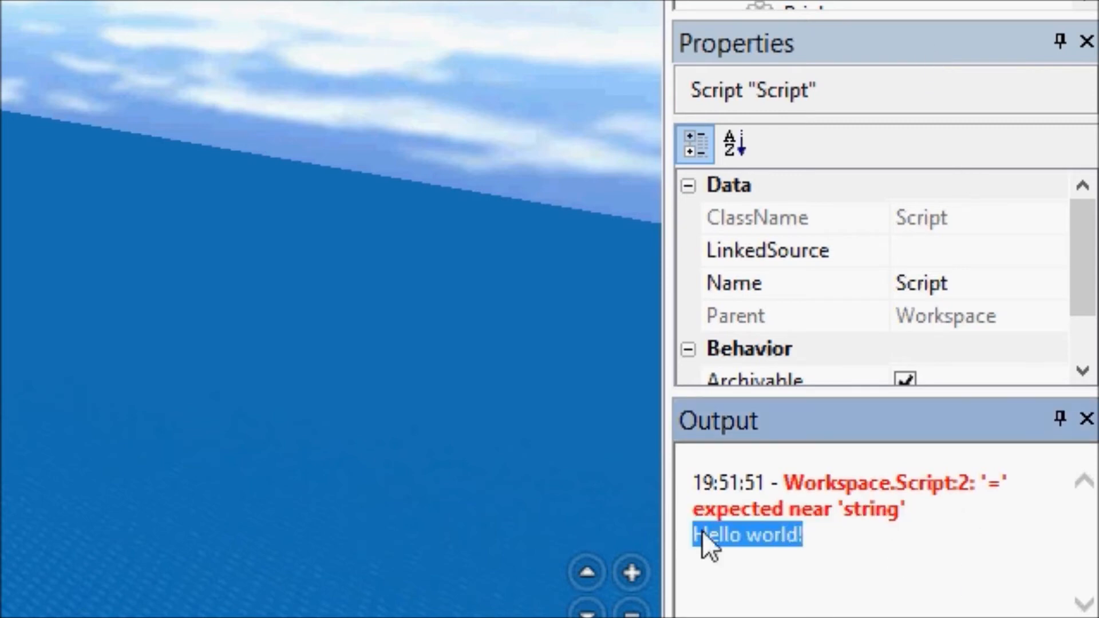
{"action": "mouse_move", "coordinate": [711, 595]}
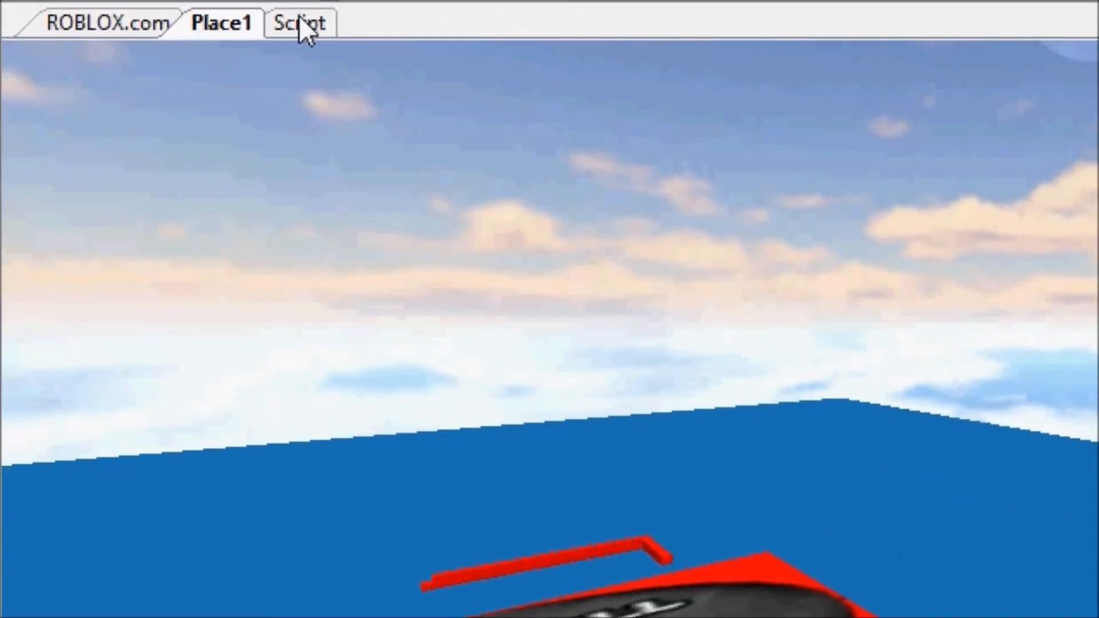
Shorten line 1 to "Hello" and add a new line local string2= beneath it.
{"action": "left_click", "coordinate": [299, 21]}
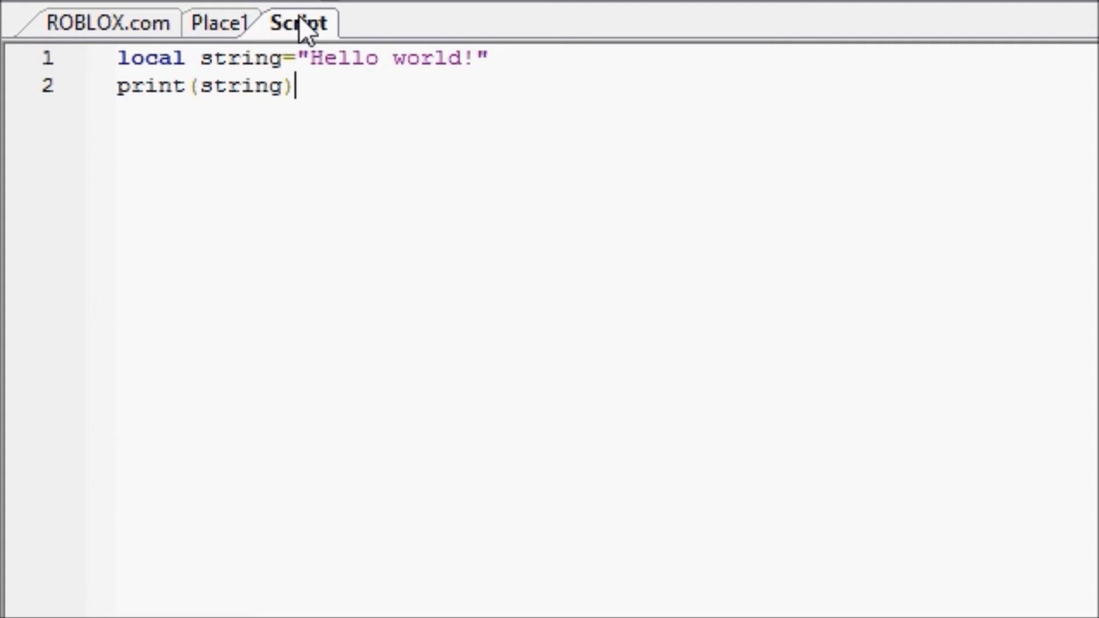
{"action": "mouse_move", "coordinate": [333, 14]}
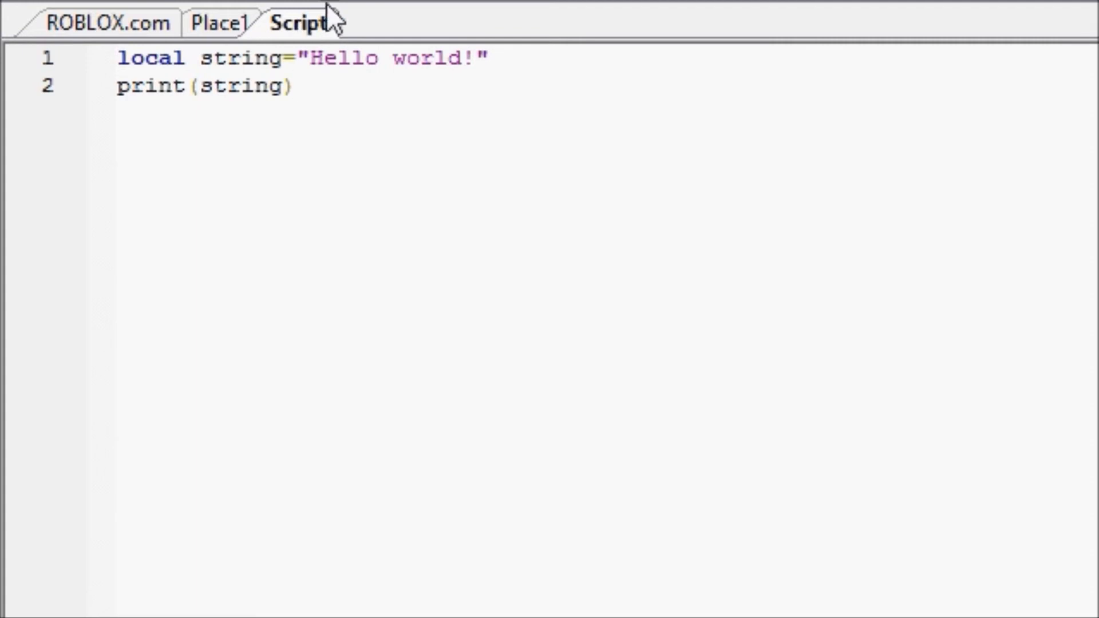
{"action": "left_click", "coordinate": [491, 57]}
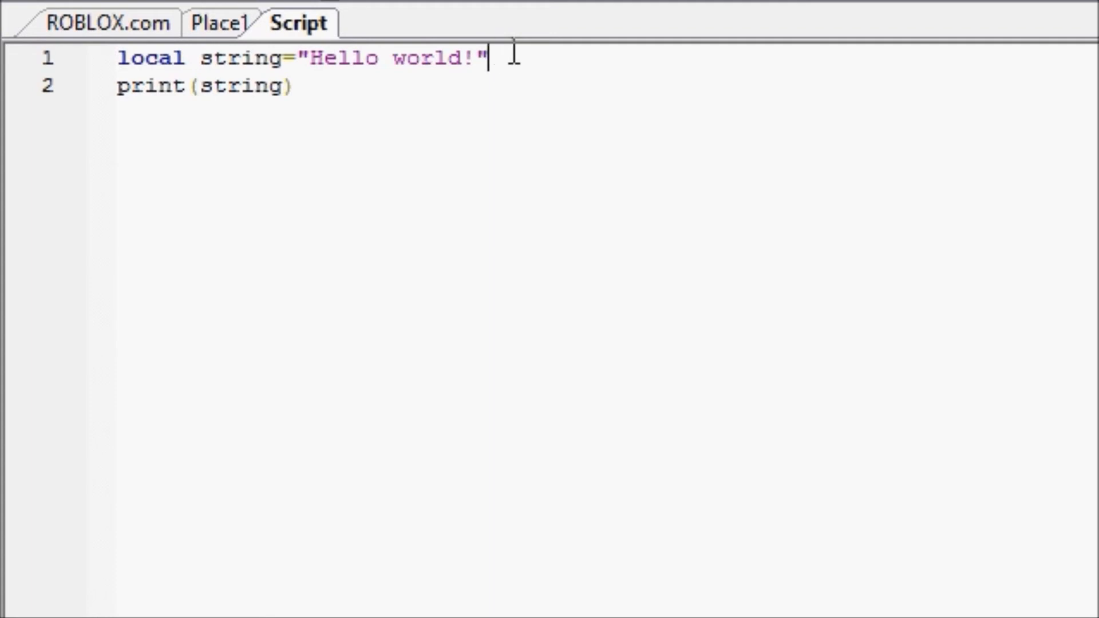
{"action": "type", "text": "local string2="}
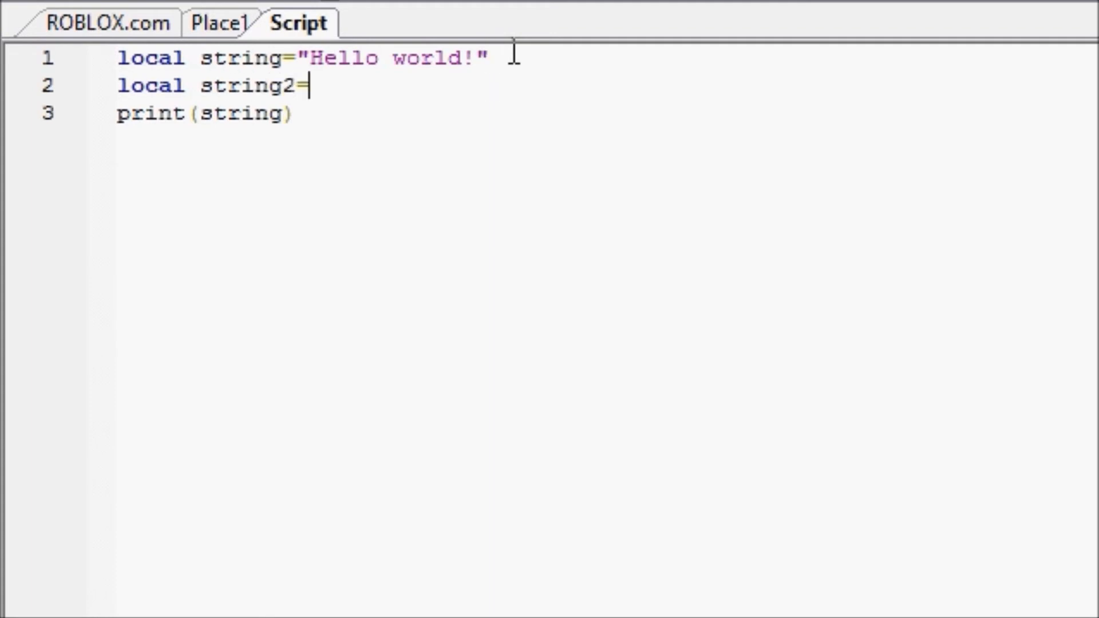
{"action": "mouse_move", "coordinate": [495, 49]}
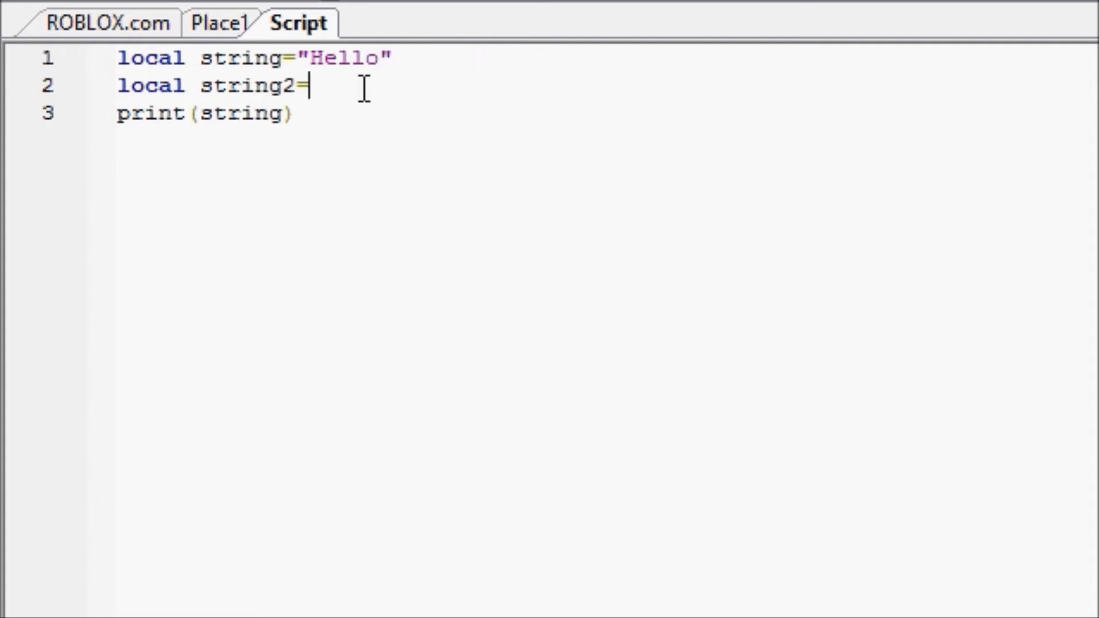
{"action": "type", "text": "\"World"}
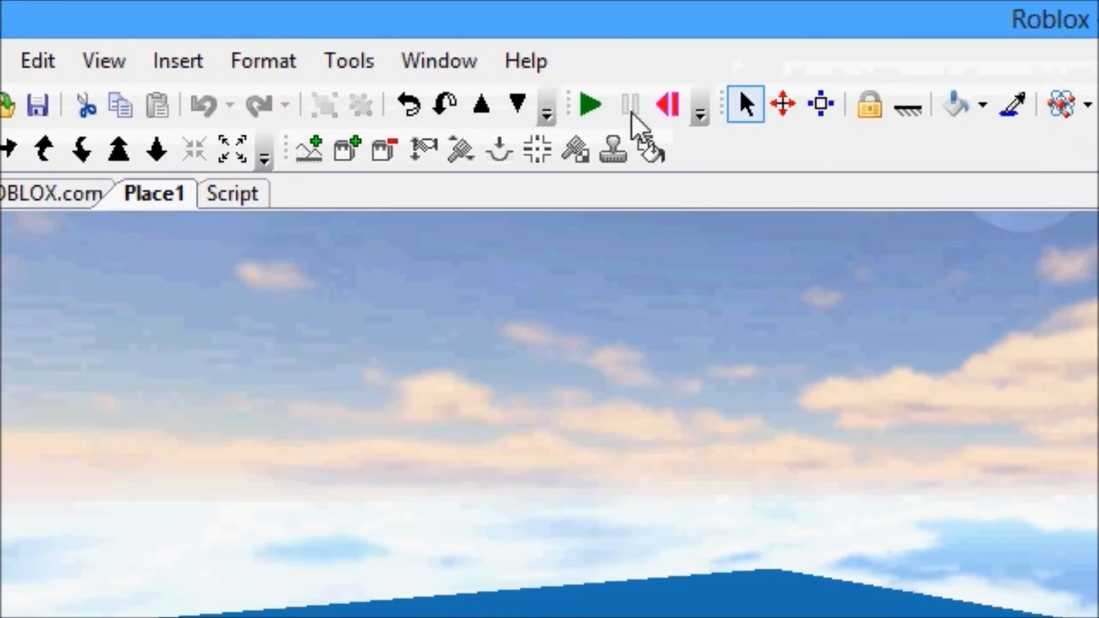
Return to the script and assign "world!" to string2 on line 2.
{"action": "left_click", "coordinate": [590, 104]}
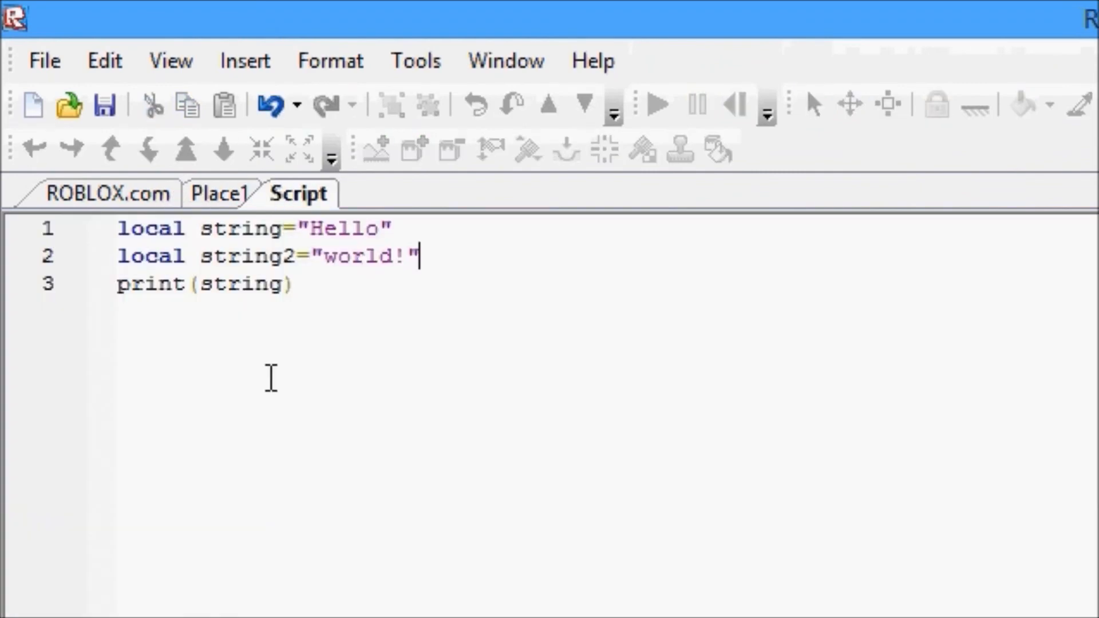
{"action": "left_click", "coordinate": [288, 284]}
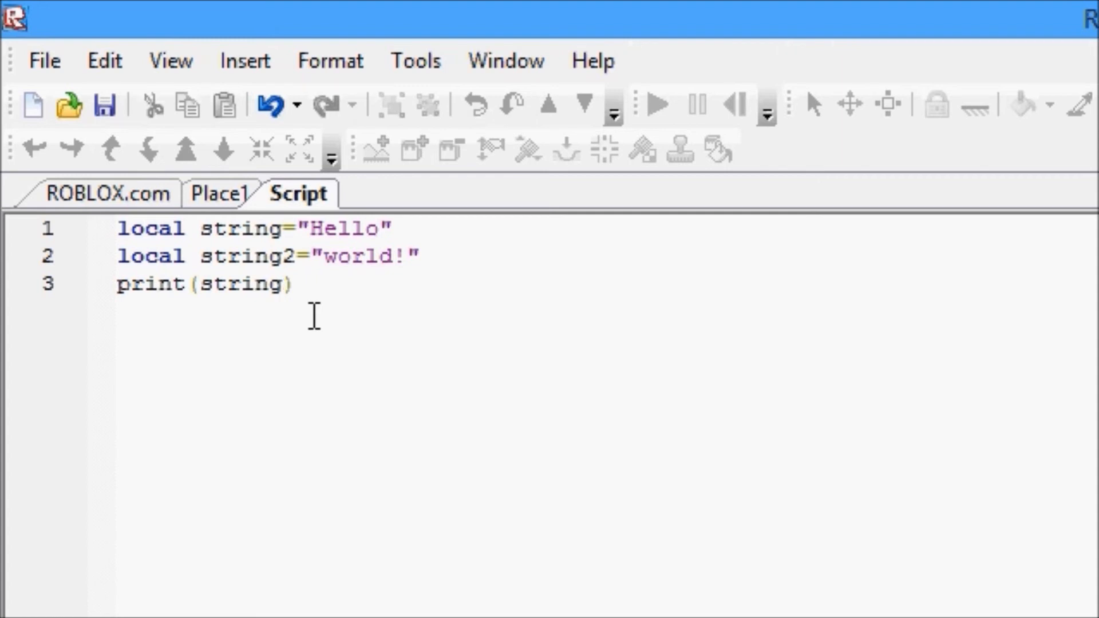
{"action": "left_click", "coordinate": [280, 284]}
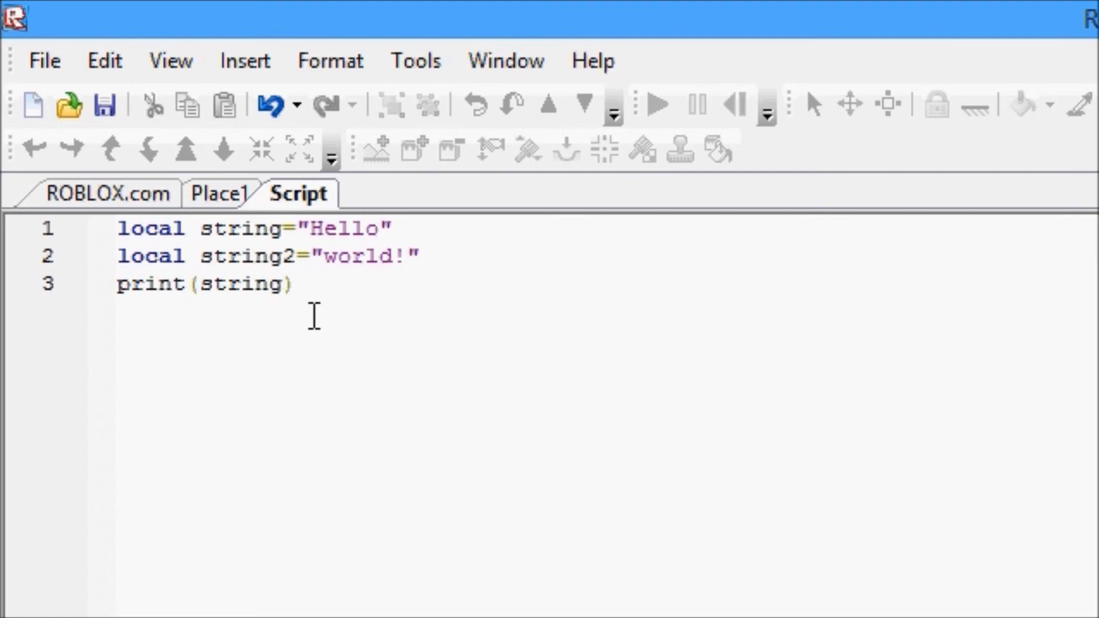
{"action": "left_click", "coordinate": [283, 284]}
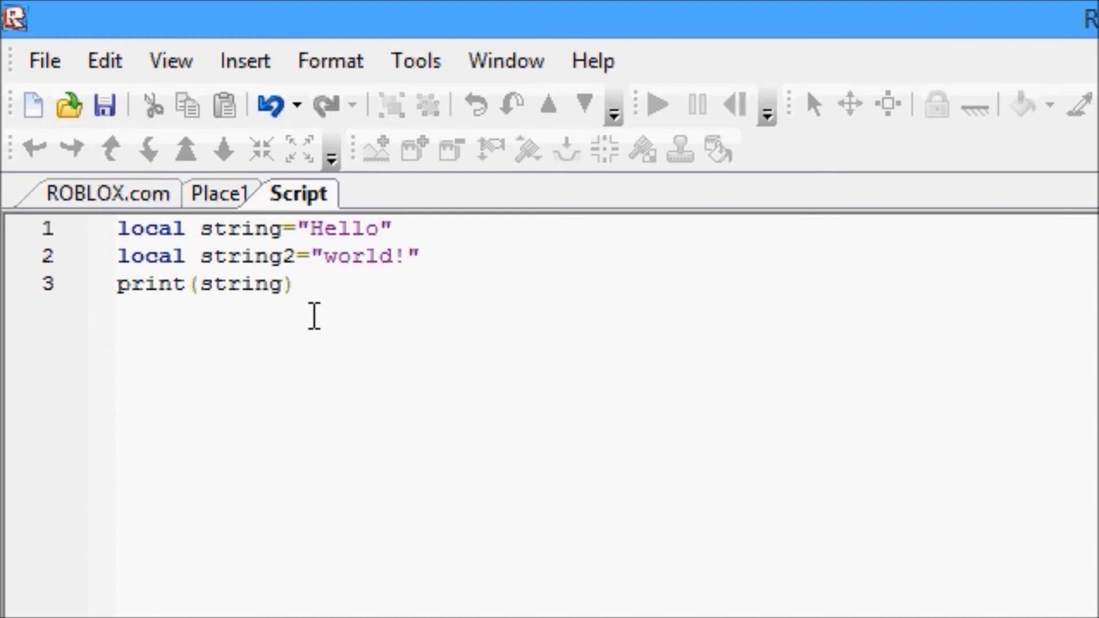
Change line 3 to print(string..string2), concatenating both variables.
{"action": "type", "text": ".."}
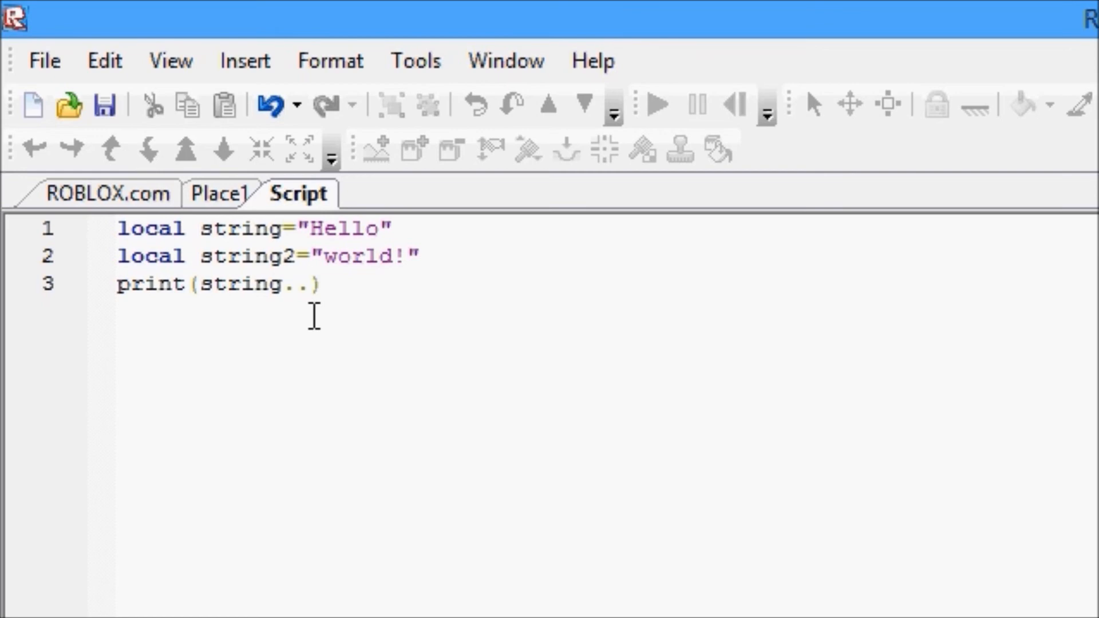
{"action": "type", "text": "string2"}
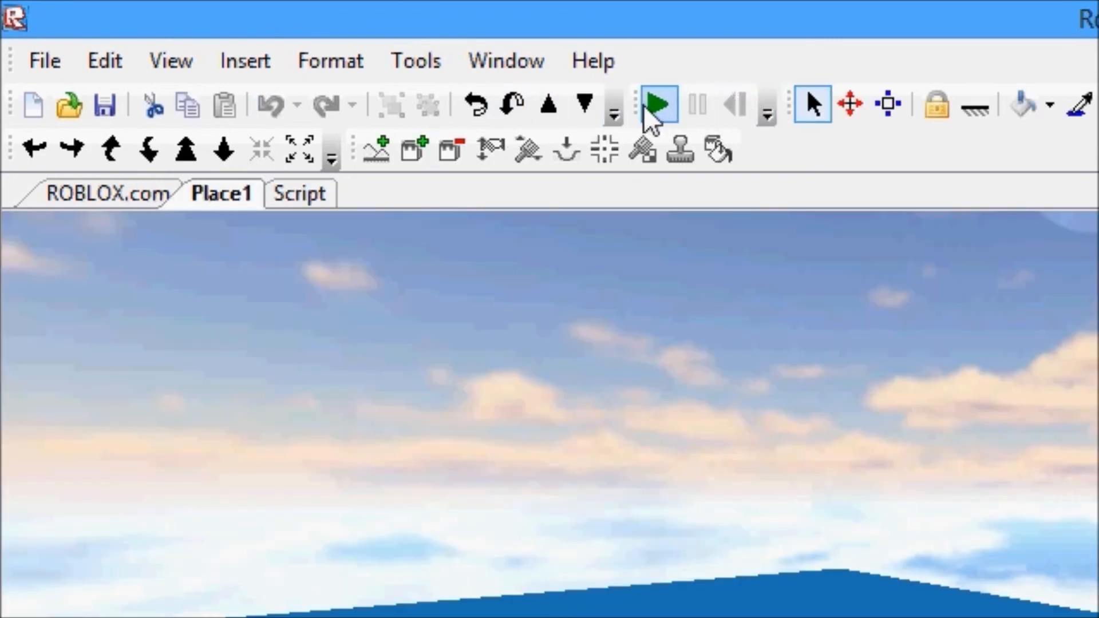
Run the place to test the concatenated print.
{"action": "left_click", "coordinate": [657, 104]}
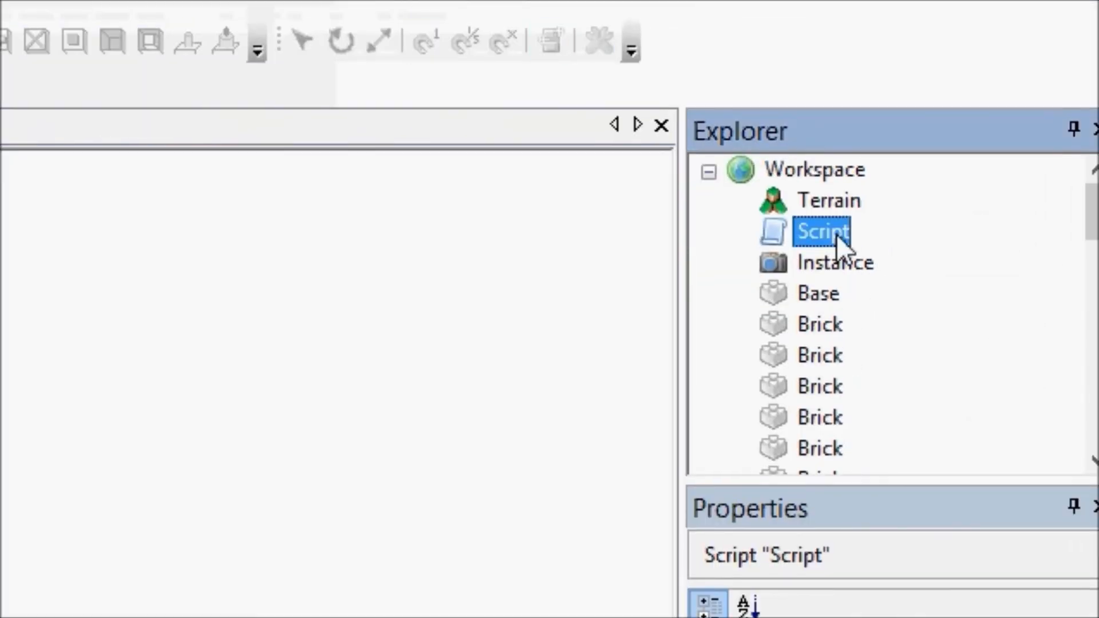
Edit line 3 to print(string.." "..string2) and run the place so Output shows 'Hello world!'.
{"action": "double_click", "coordinate": [819, 231]}
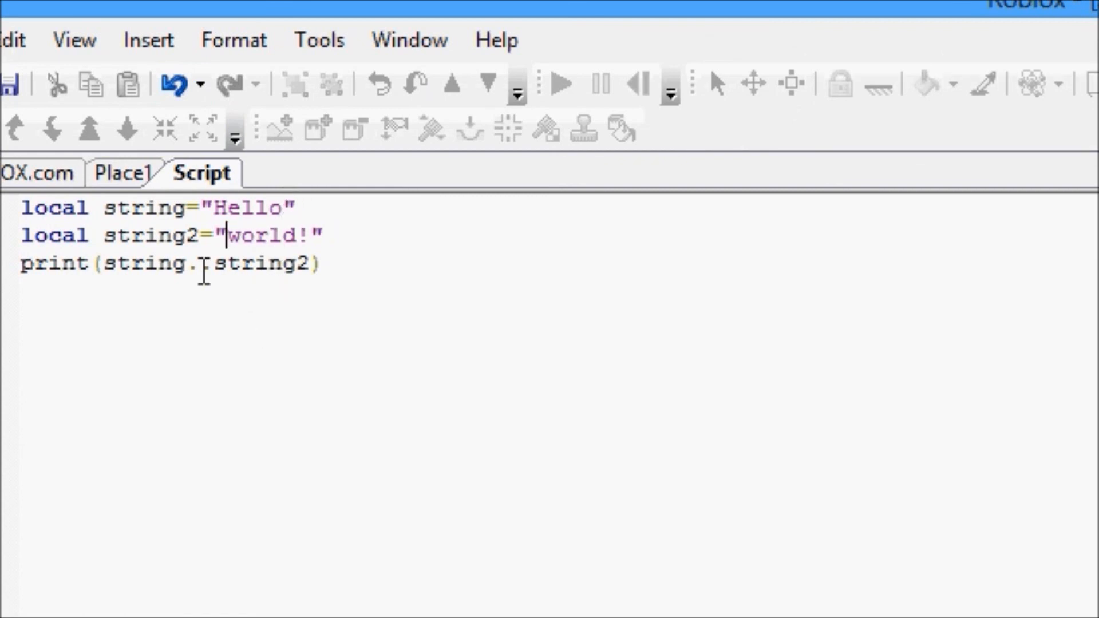
{"action": "type", "text": "."}
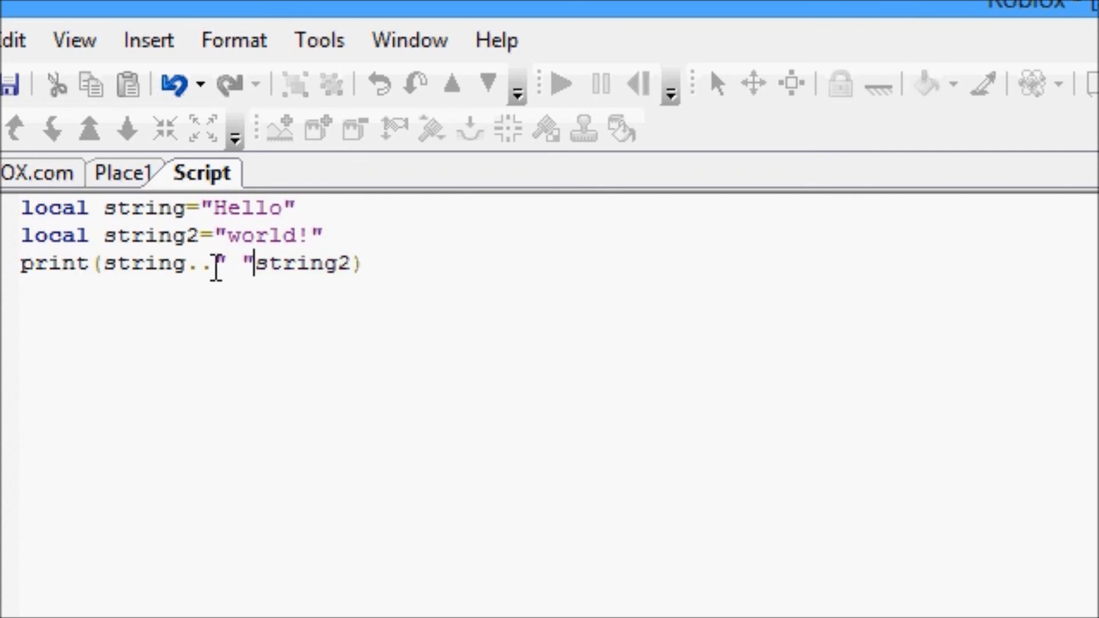
{"action": "type", "text": ".."}
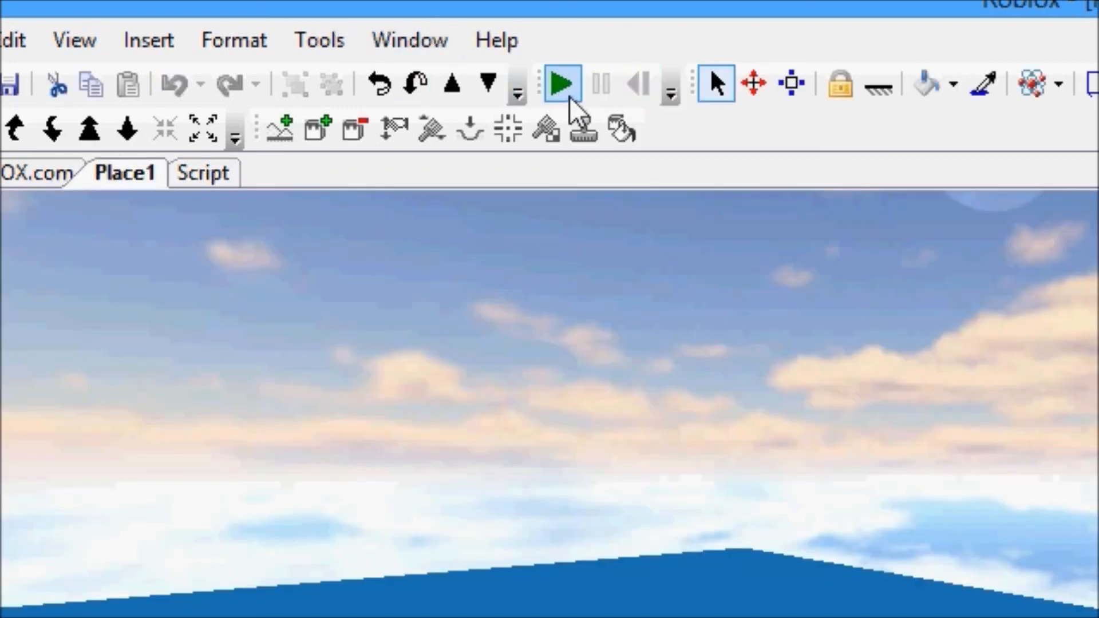
{"action": "left_click", "coordinate": [559, 84]}
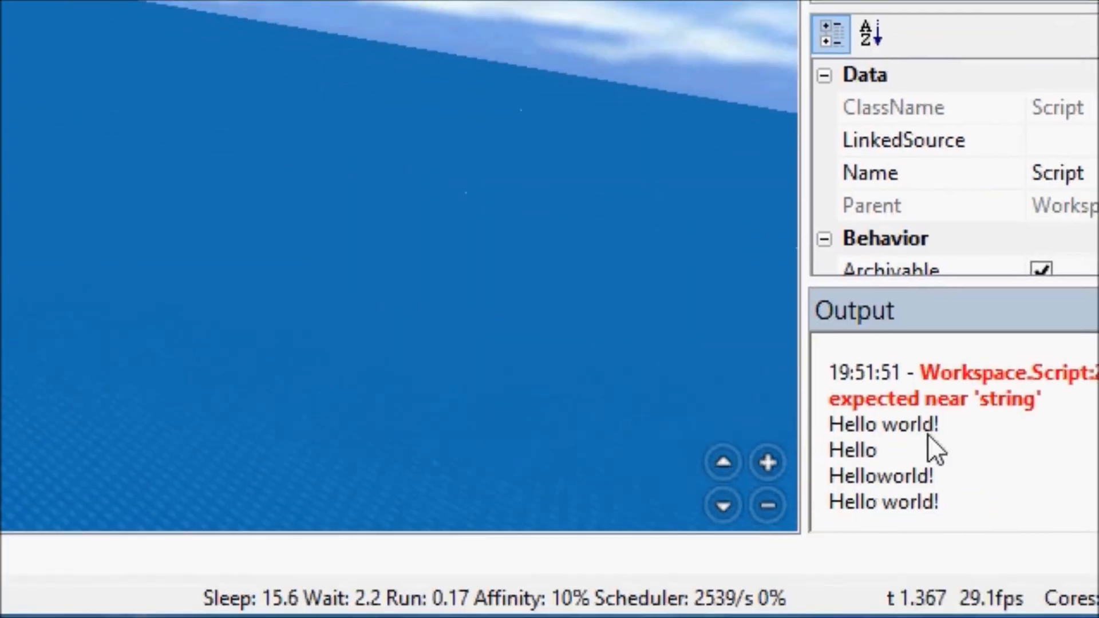